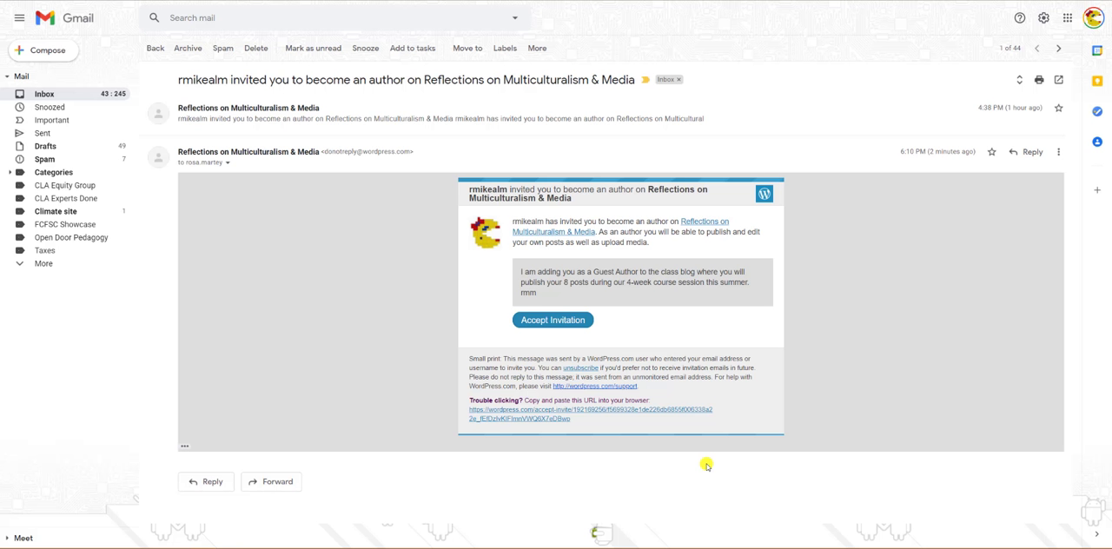
{"action": "mouse_move", "coordinate": [403, 280]}
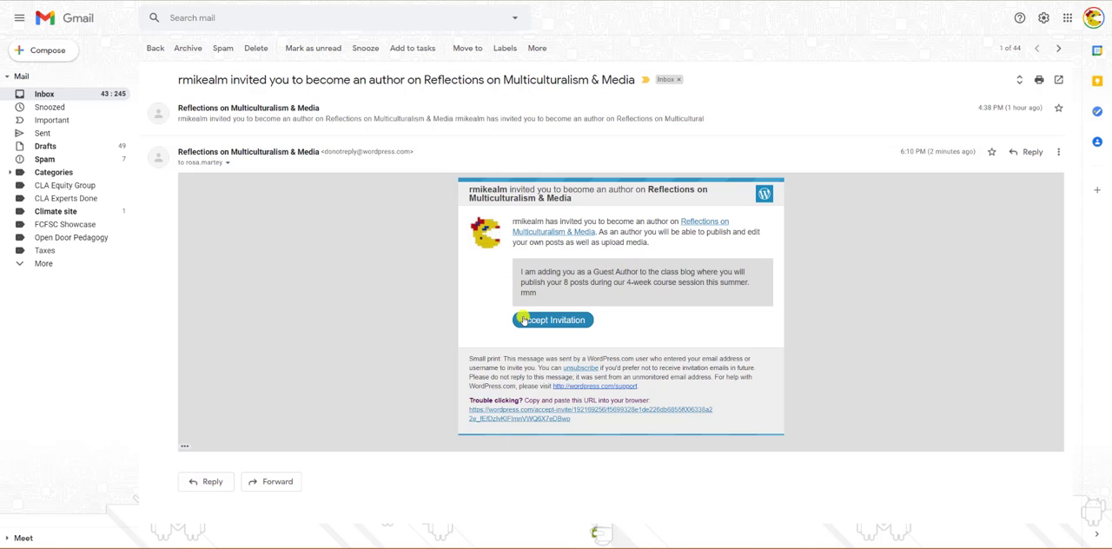
Accept the author invitation and attempt Sign Up & Join with a username
{"action": "left_click", "coordinate": [553, 319]}
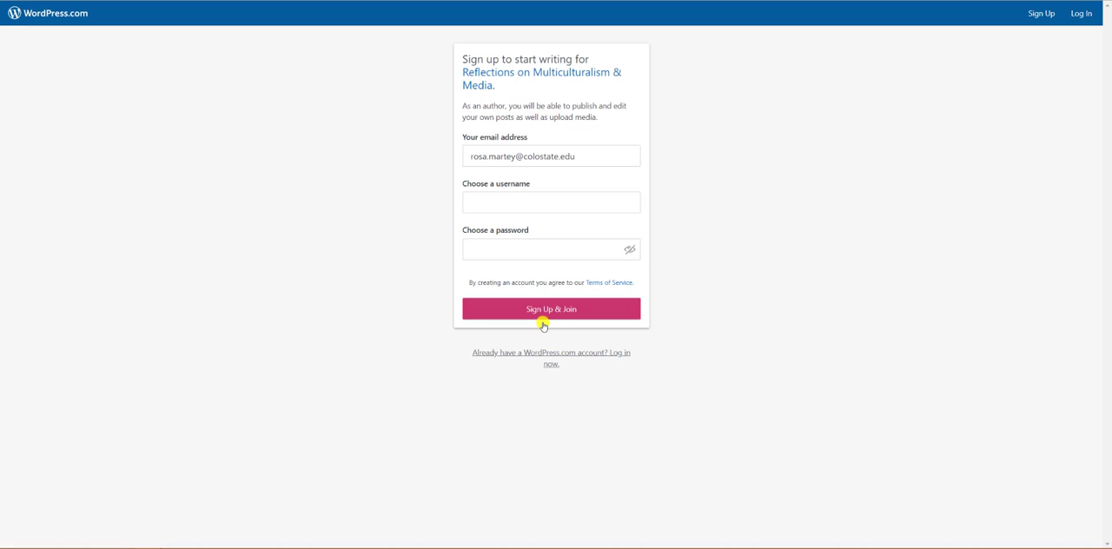
{"action": "mouse_move", "coordinate": [535, 275]}
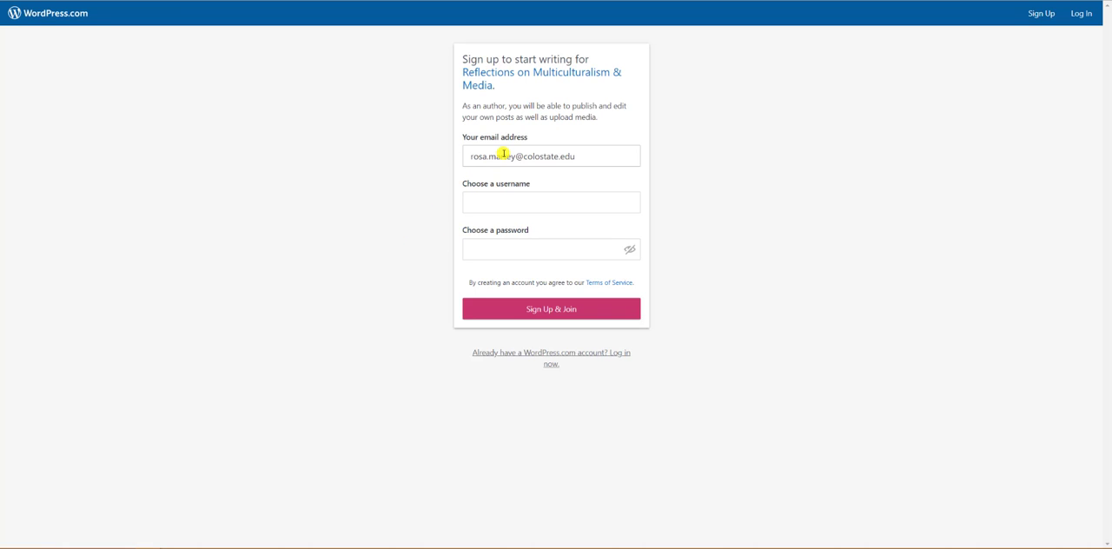
{"action": "left_click", "coordinate": [551, 202]}
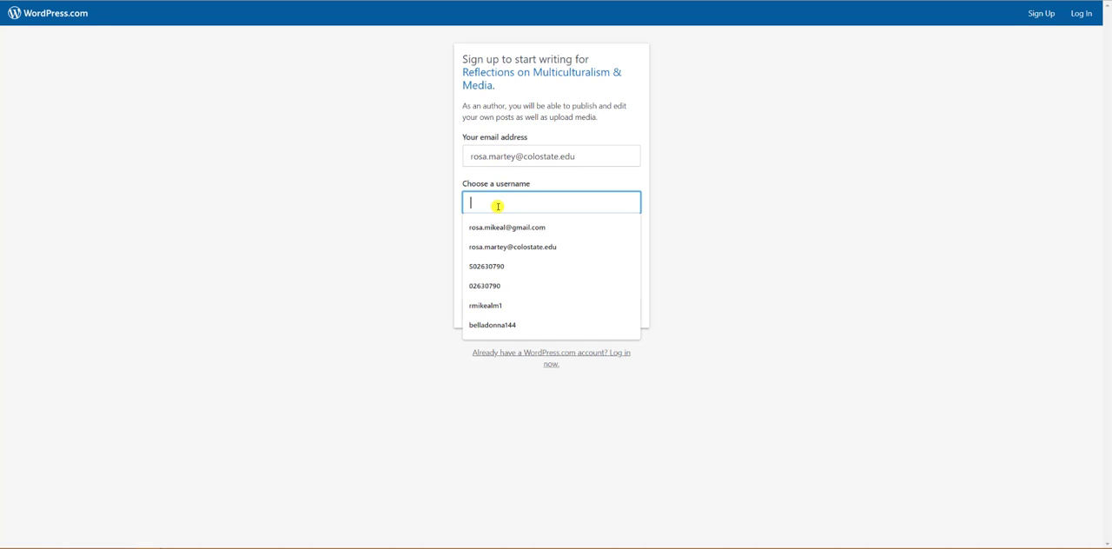
{"action": "type", "text": "drmartey144"}
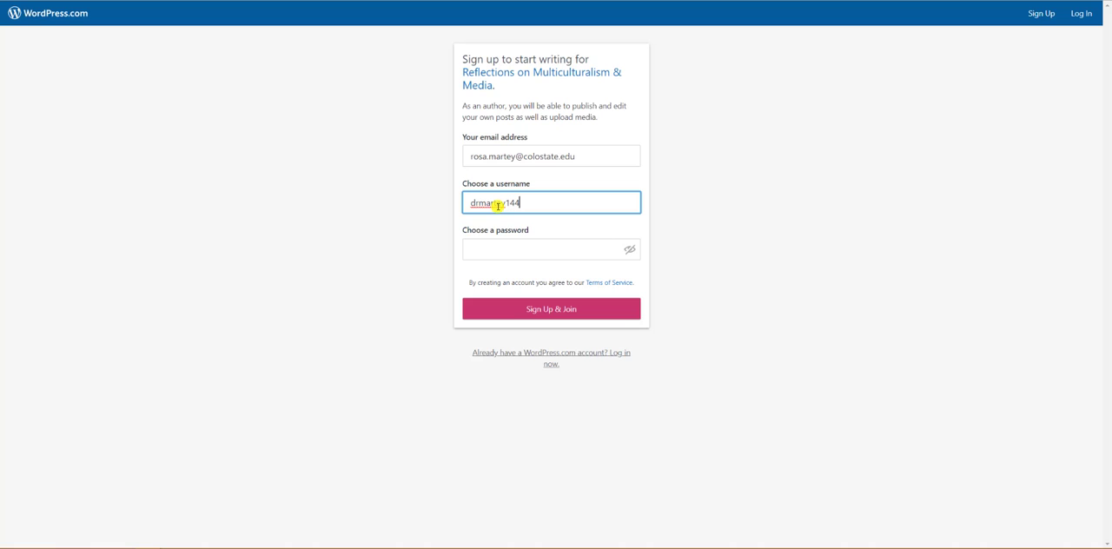
{"action": "left_click", "coordinate": [551, 250]}
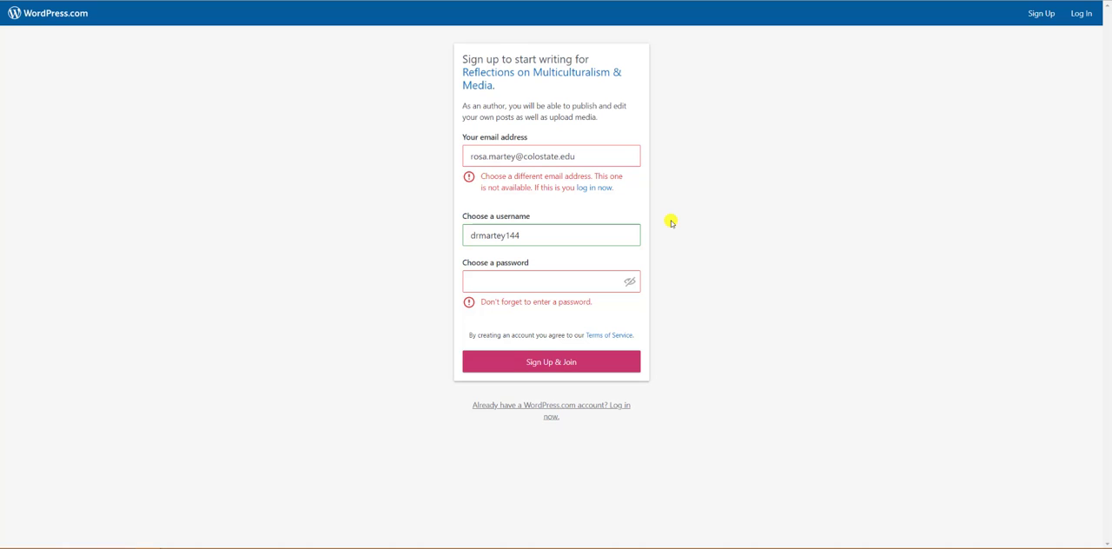
{"action": "mouse_move", "coordinate": [591, 189]}
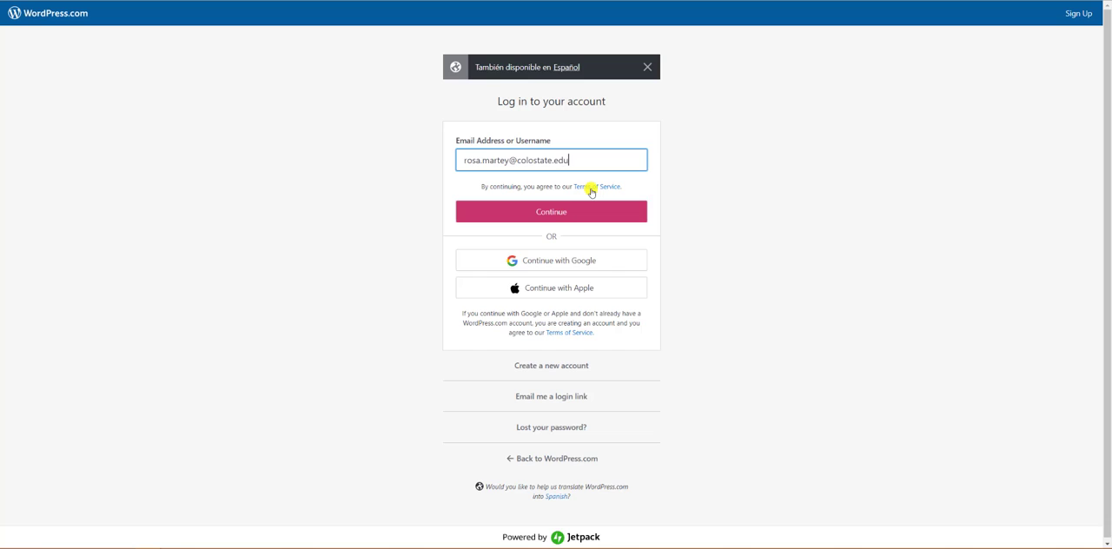
Log in to the existing account with email and password to reach the Join prompt
{"action": "left_click", "coordinate": [551, 212]}
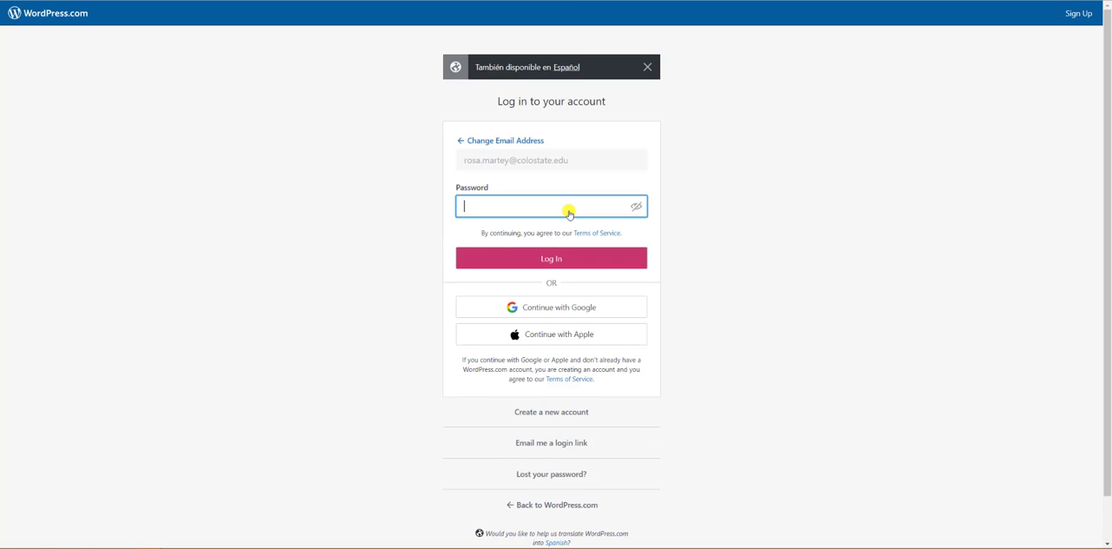
{"action": "left_click", "coordinate": [568, 209]}
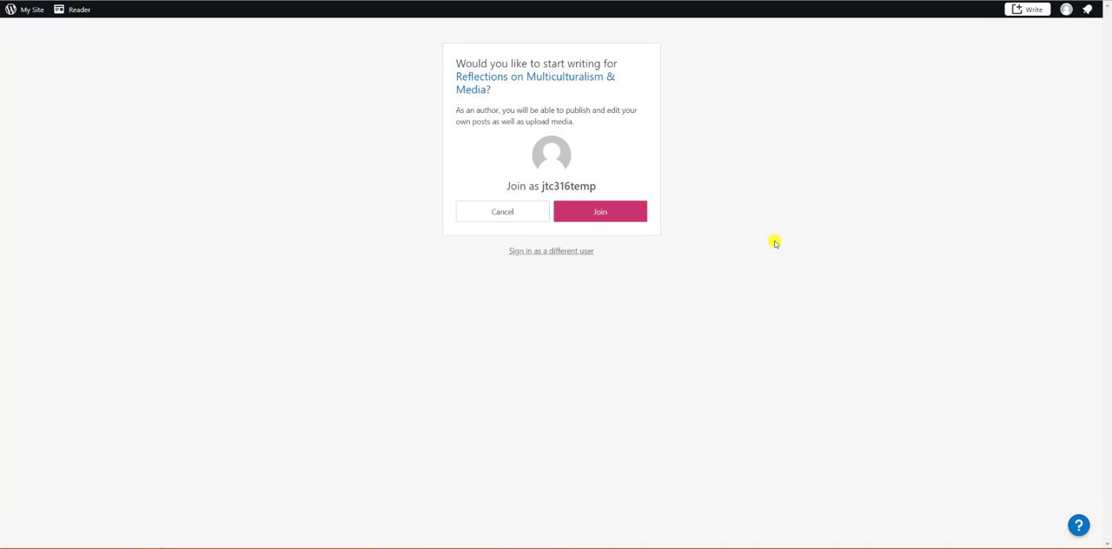
Join the blog as author, filter Posts by Me, and start a new blank post
{"action": "left_click", "coordinate": [599, 212]}
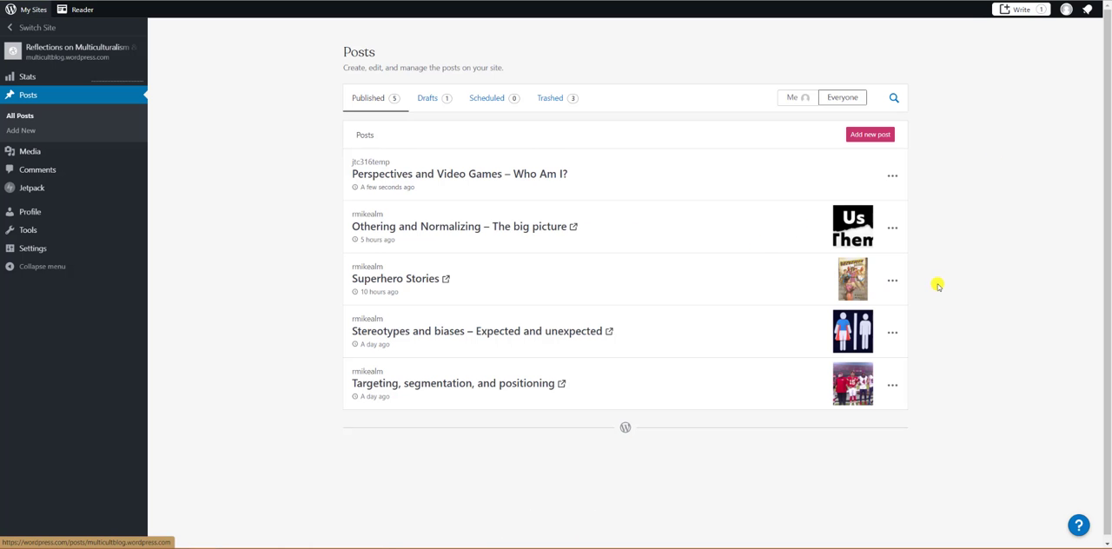
{"action": "mouse_move", "coordinate": [945, 275]}
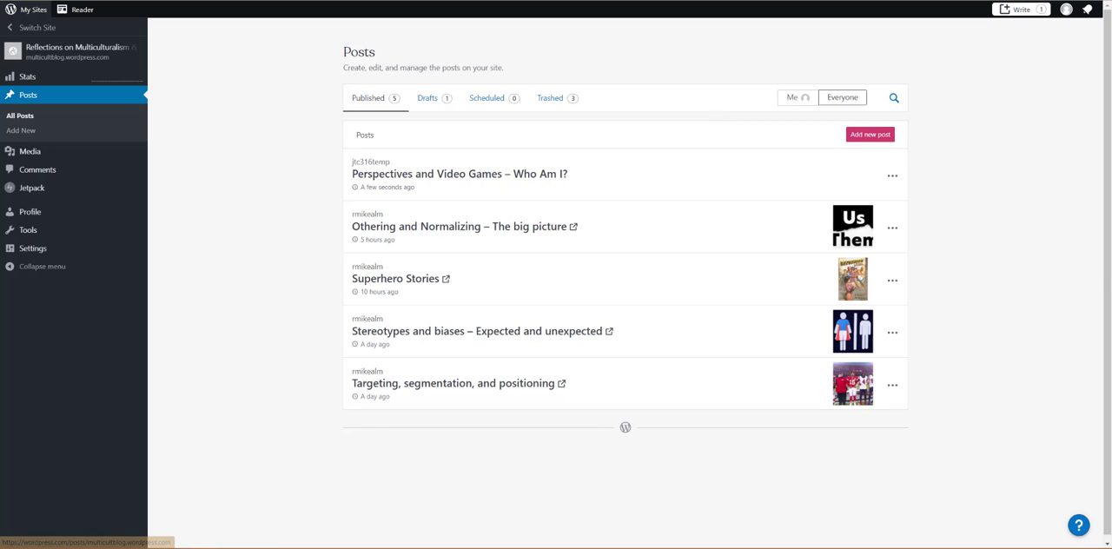
{"action": "left_click", "coordinate": [794, 97]}
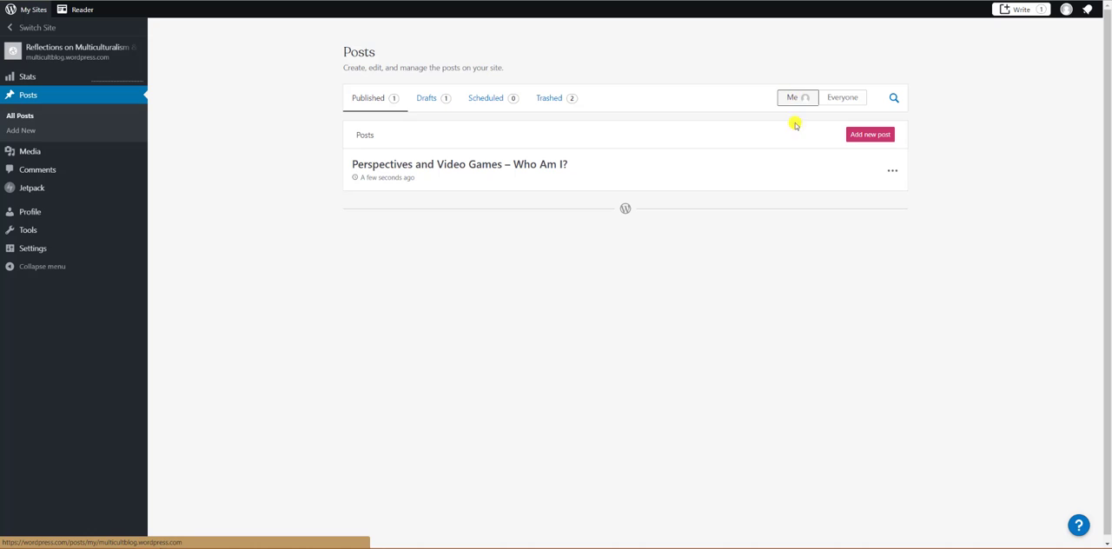
{"action": "left_click", "coordinate": [869, 134]}
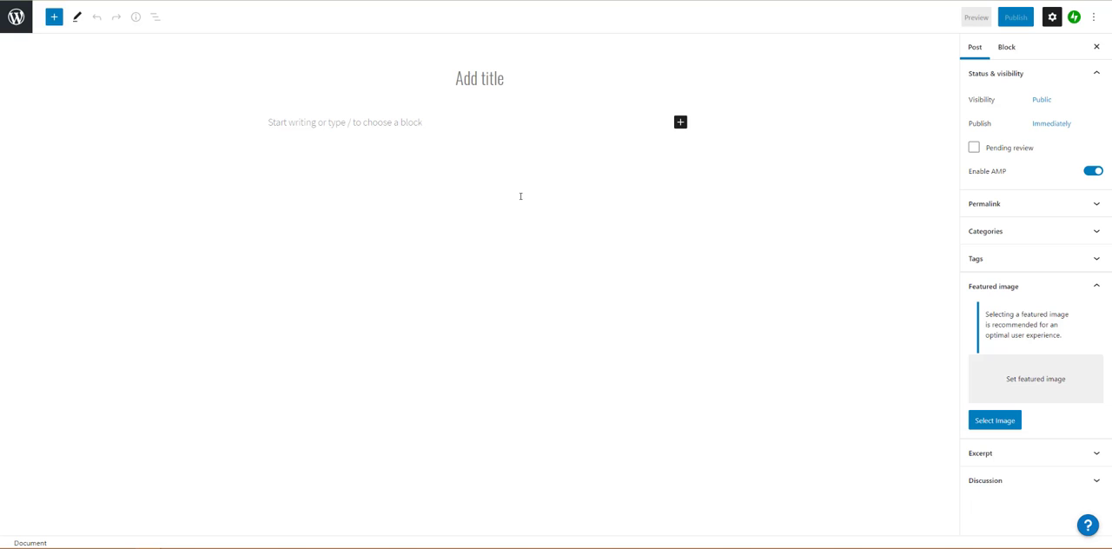
Title the post 'Othering in The Sims 4' and write the opening paragraphs on in-group signalling
{"action": "type", "text": "The Si"}
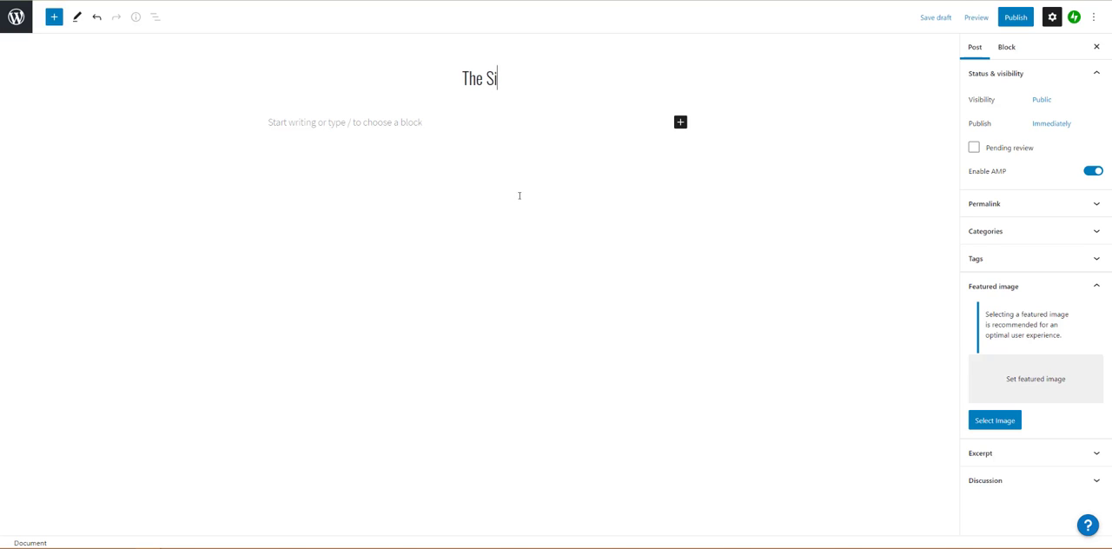
{"action": "type", "text": "ms 4"}
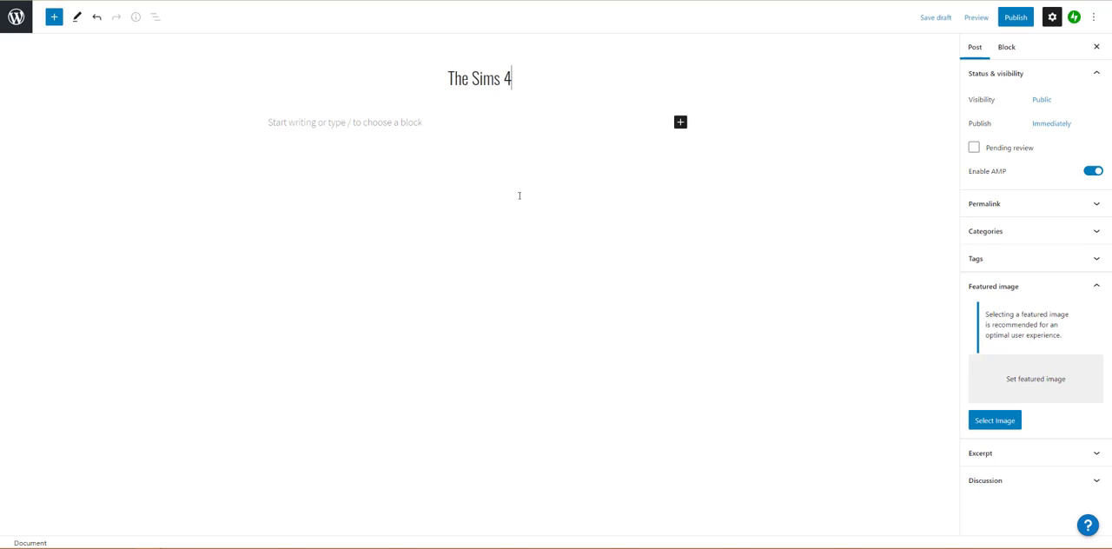
{"action": "type", "text": "Othering in"}
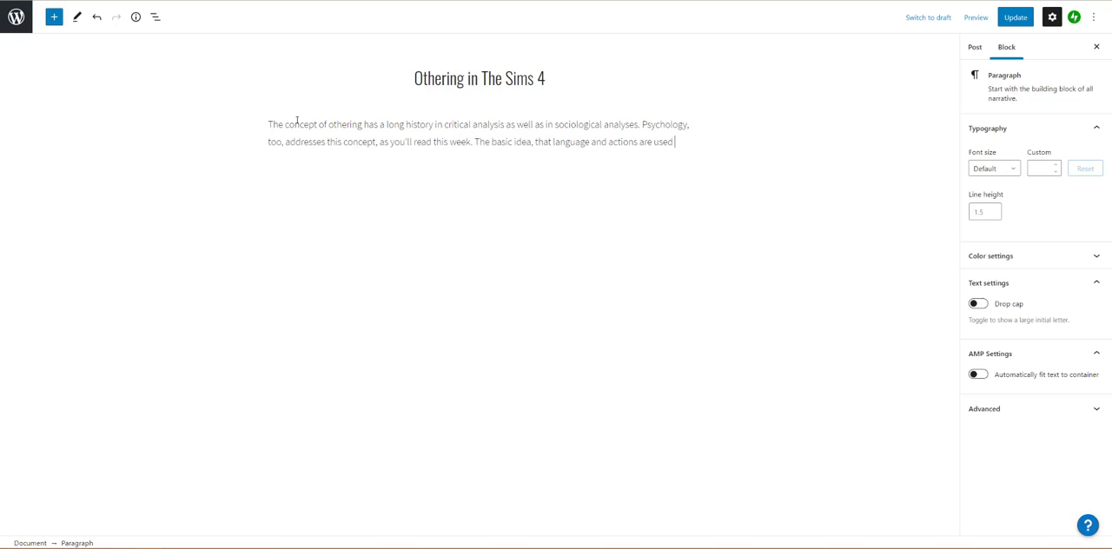
{"action": "type", "text": "to signal who is part of your \"in-group\" and who is not, is a fundamental mechanism of power in social relations."}
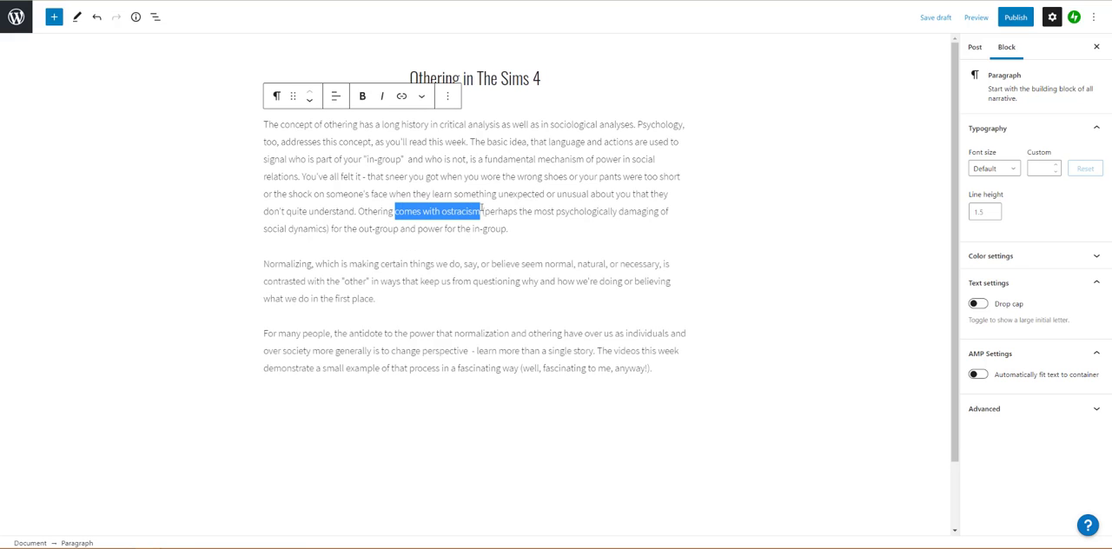
{"action": "left_click", "coordinate": [401, 95]}
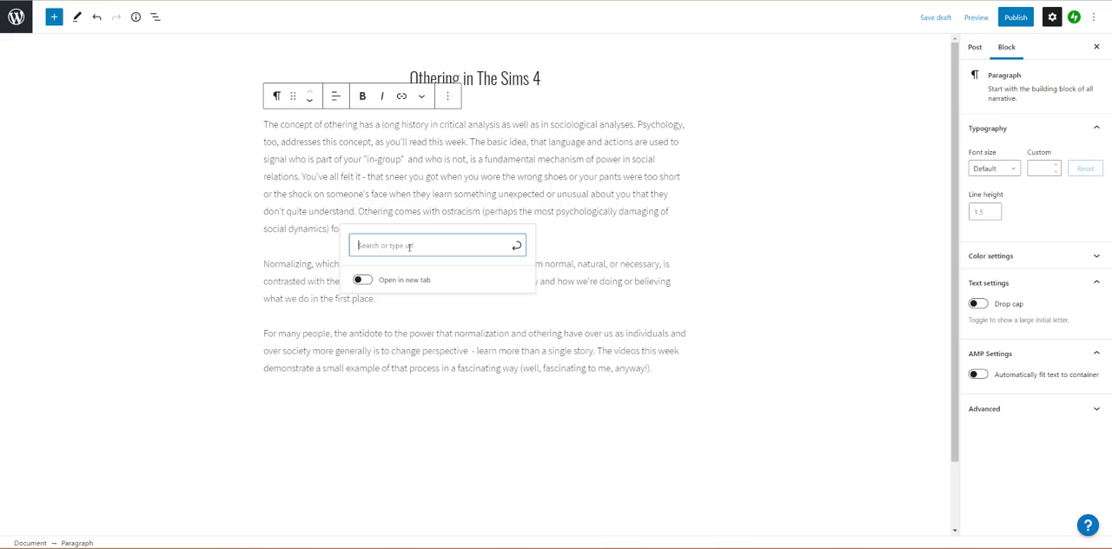
{"action": "type", "text": "https://www.apa.org/monitor/2009/04/social"}
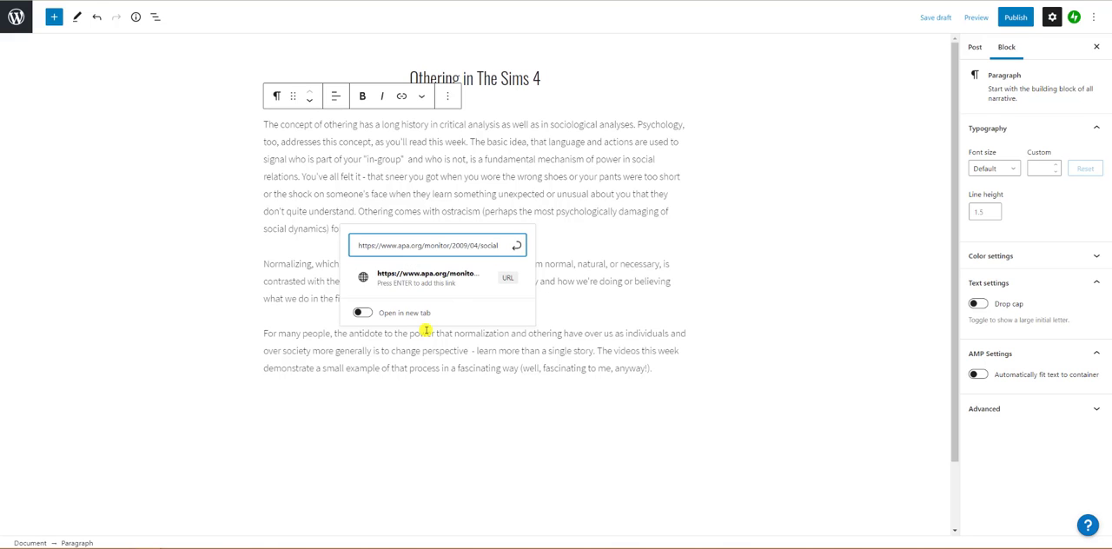
{"action": "left_click", "coordinate": [361, 313]}
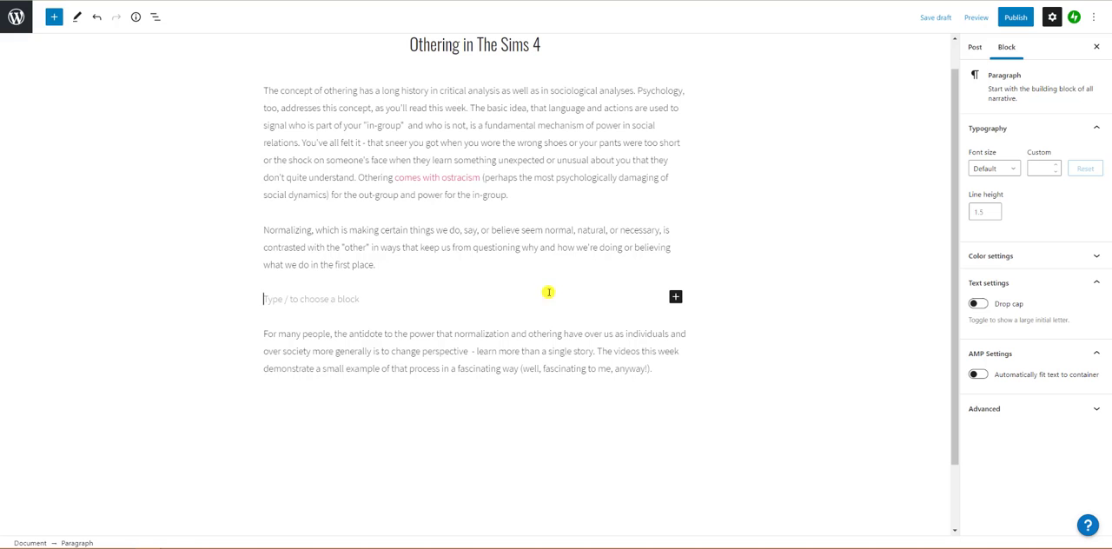
Open the block library for the empty block before the third paragraph
{"action": "left_click", "coordinate": [674, 297]}
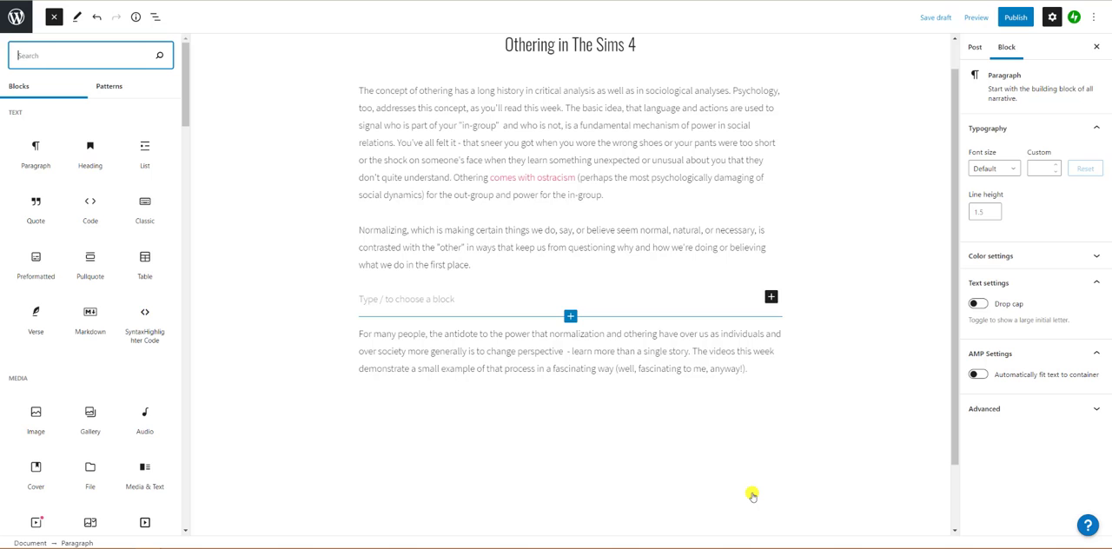
{"action": "mouse_move", "coordinate": [90, 146]}
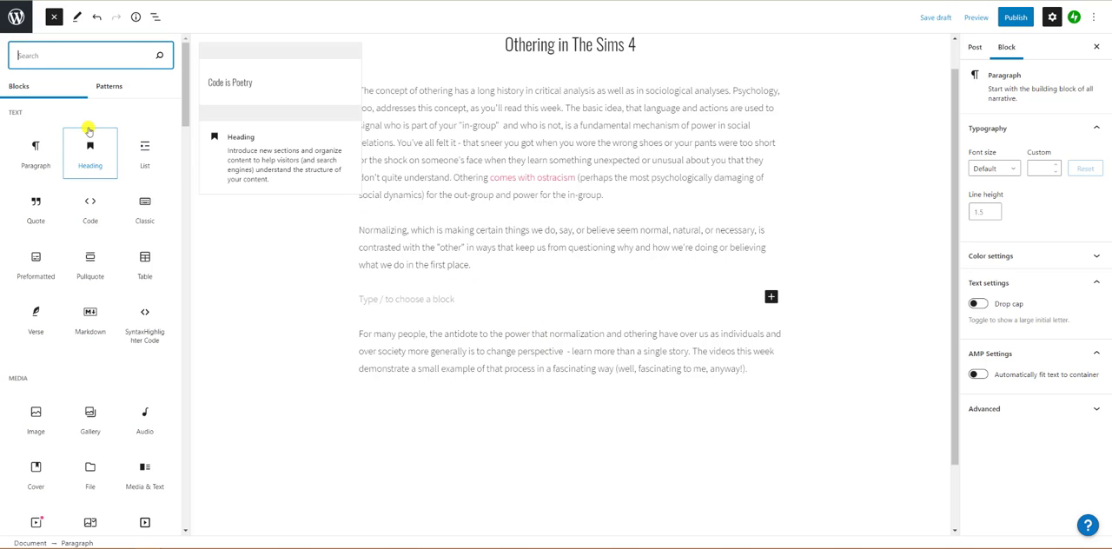
{"action": "mouse_move", "coordinate": [91, 421]}
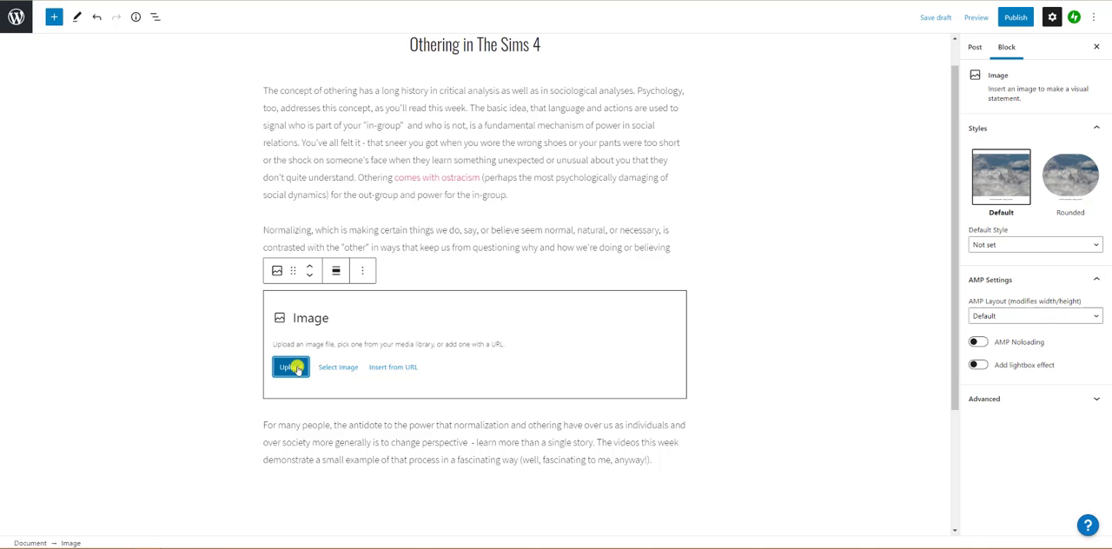
Upload the simsMagic image and align it right so the paragraph wraps beside it
{"action": "left_click", "coordinate": [290, 367]}
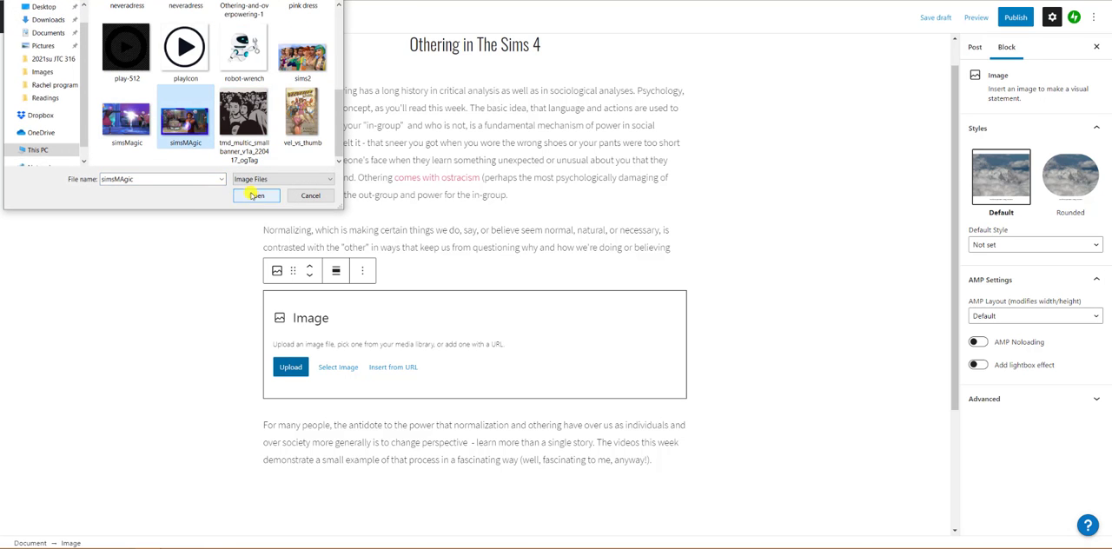
{"action": "left_click", "coordinate": [255, 194]}
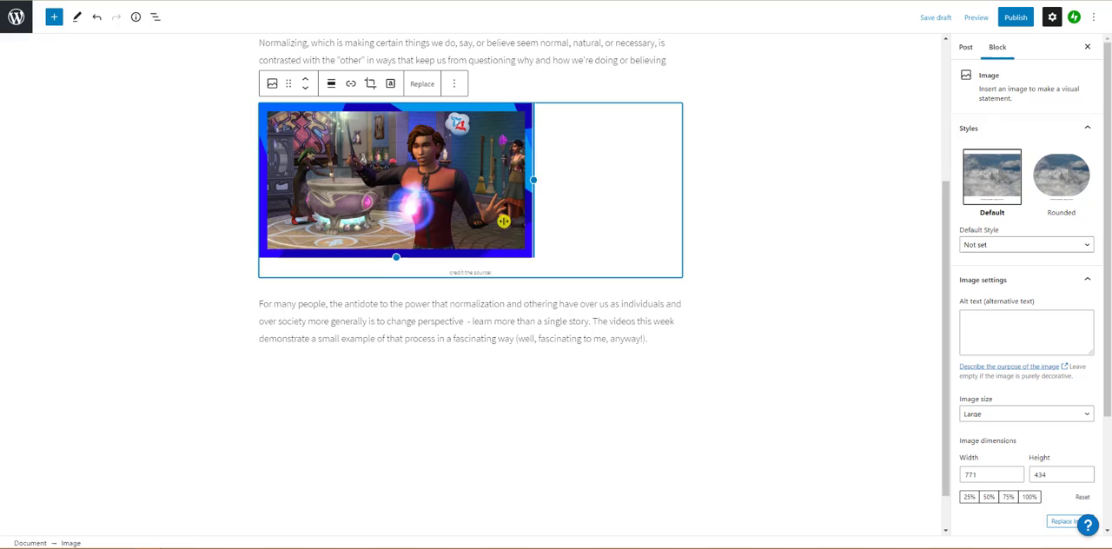
{"action": "left_click", "coordinate": [304, 84]}
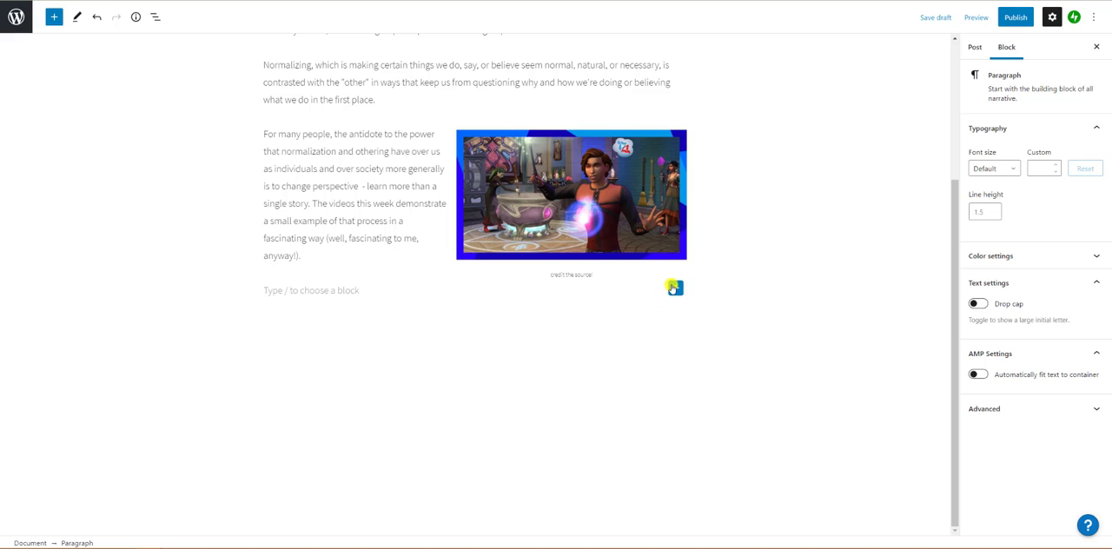
{"action": "left_click", "coordinate": [674, 288]}
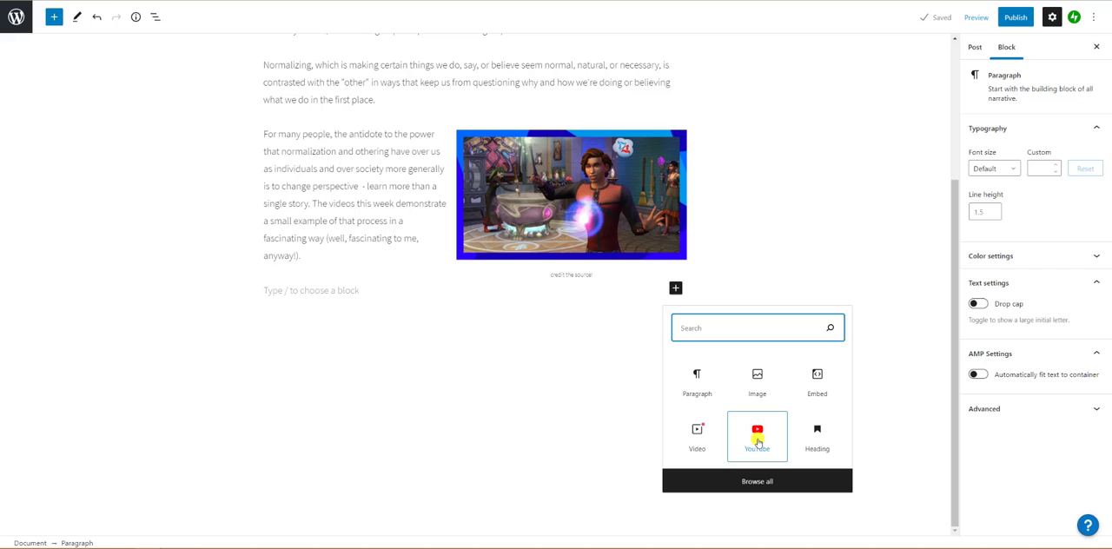
Embed the Sims 4 Realm of Magic trailer as a YouTube block below the paragraph
{"action": "left_click", "coordinate": [758, 435]}
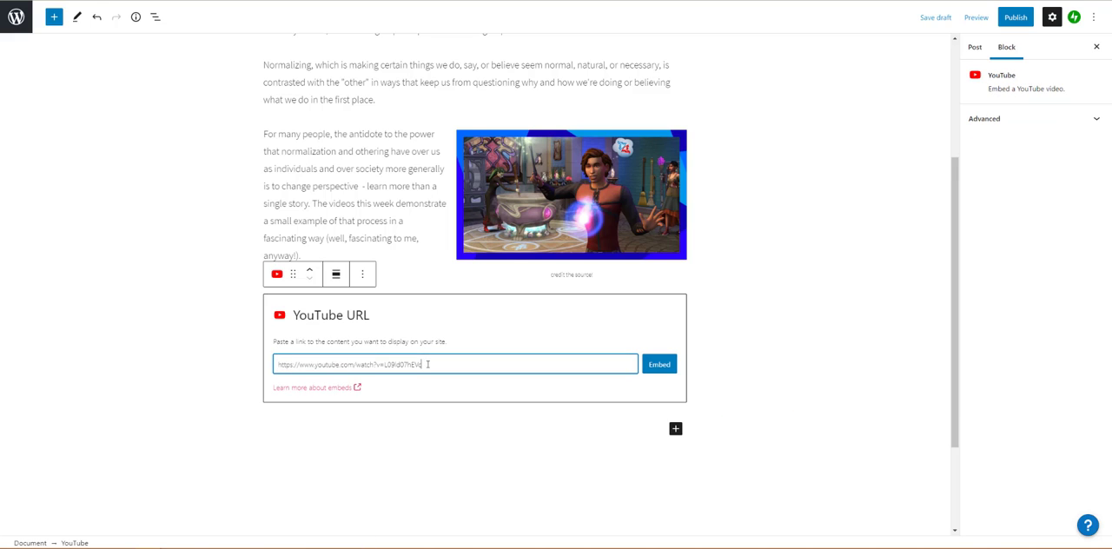
{"action": "mouse_move", "coordinate": [636, 386]}
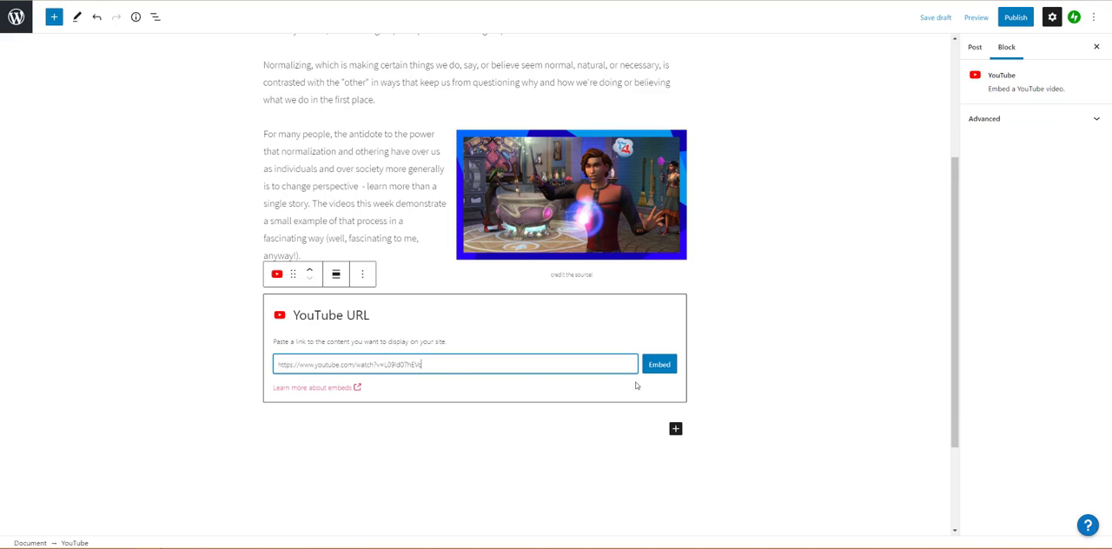
{"action": "left_click", "coordinate": [661, 363]}
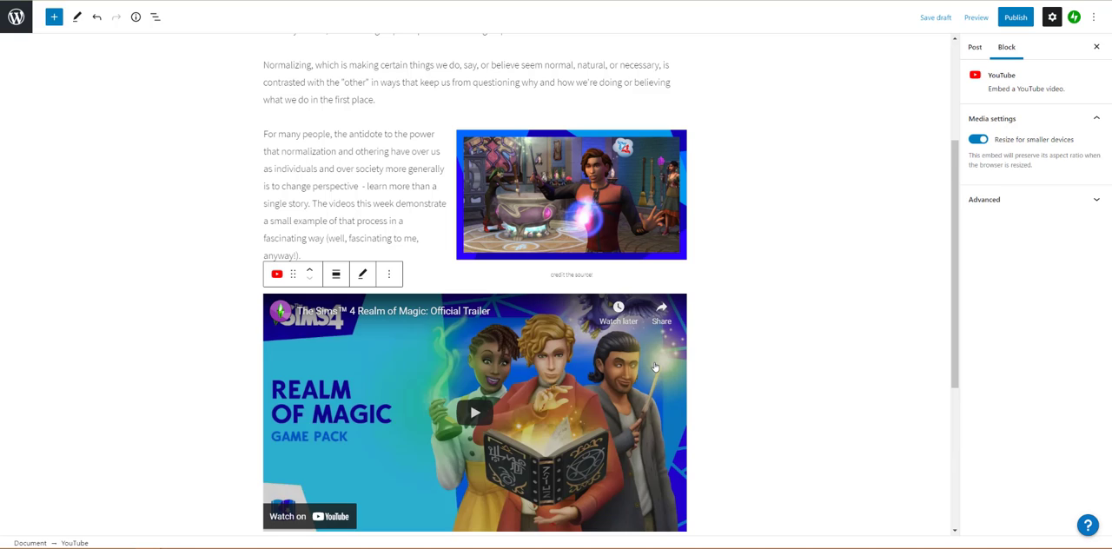
{"action": "scroll", "scroll_direction": "up", "scroll_amount": 3}
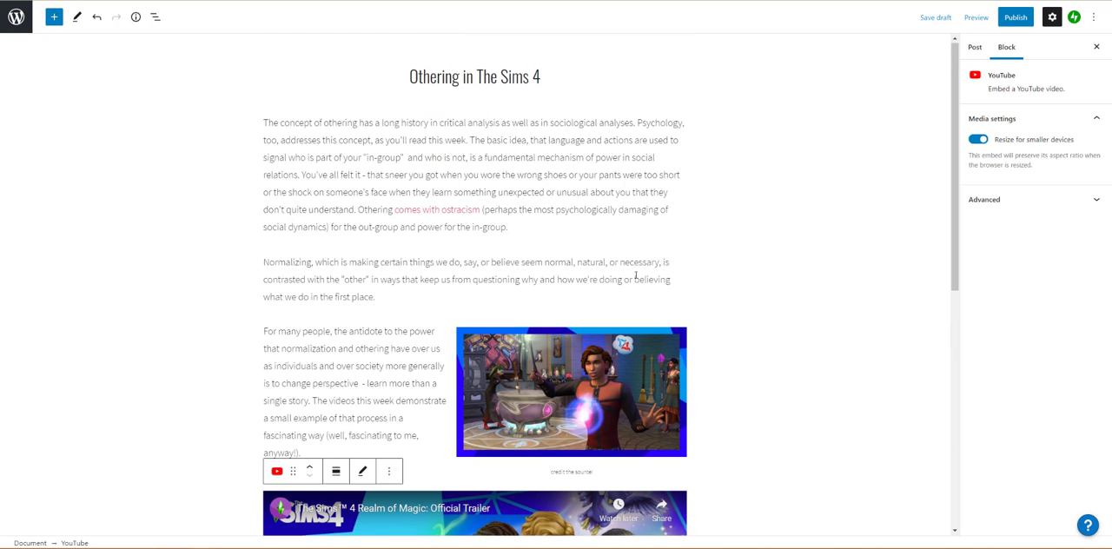
{"action": "left_click_drag", "start_coordinate": [265, 126], "coordinate": [333, 142]}
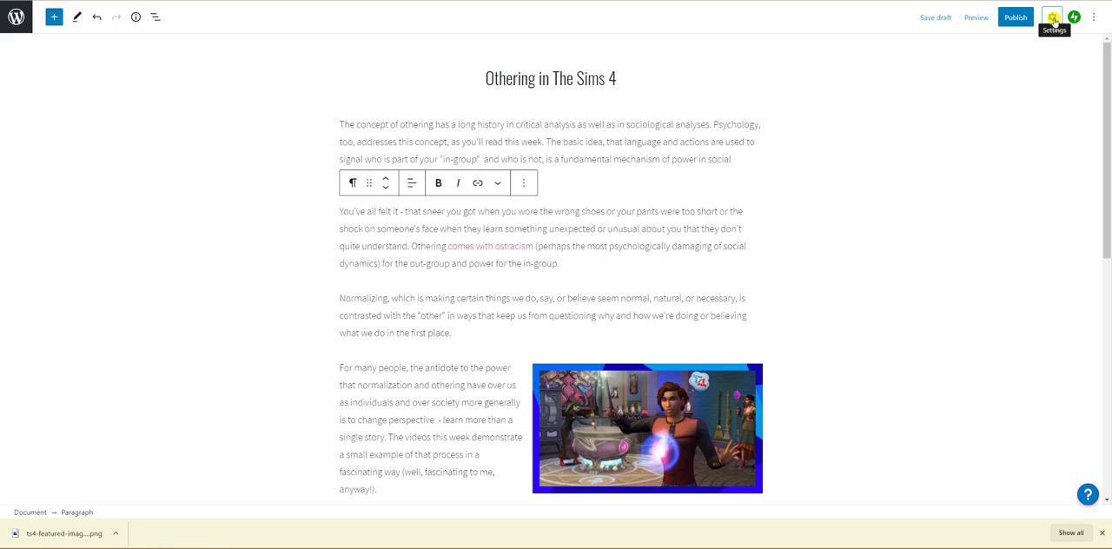
Reopen the post and block settings sidebar after downloading the featured image
{"action": "left_click", "coordinate": [1055, 16]}
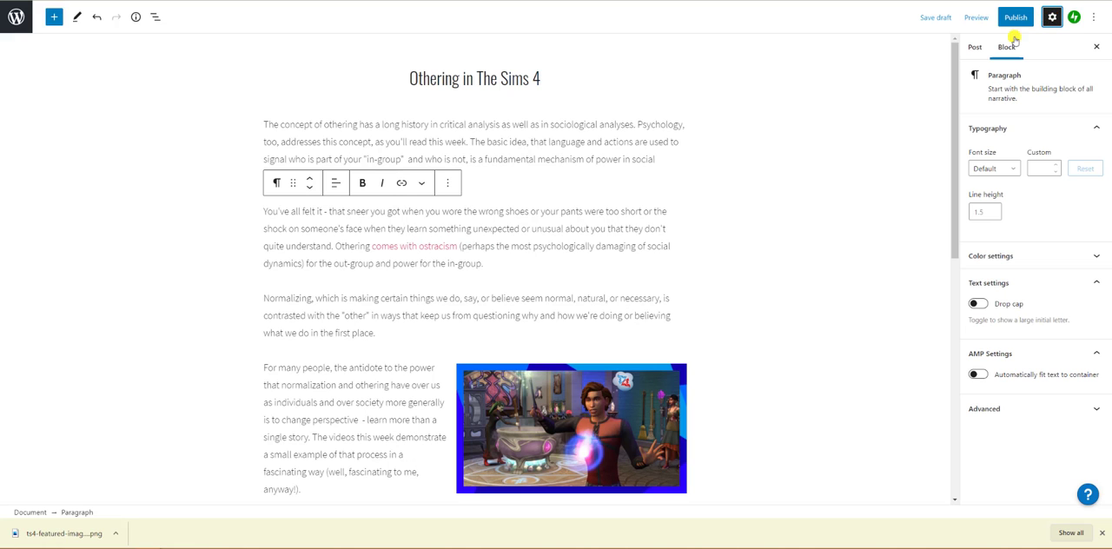
Set the Sims 4 cast picture from the Media Library as the post's featured image
{"action": "left_click", "coordinate": [970, 47]}
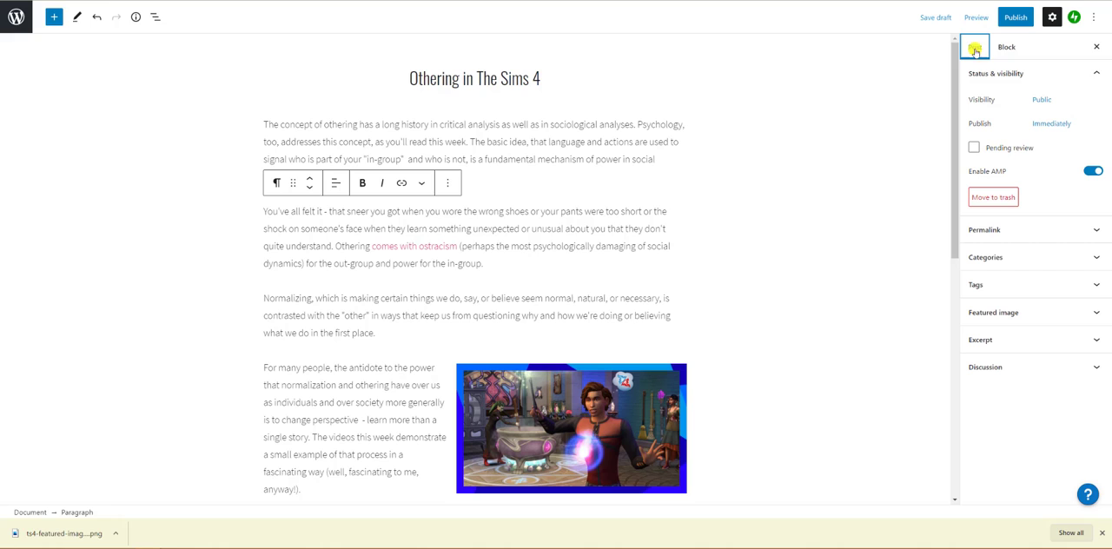
{"action": "left_click", "coordinate": [973, 49]}
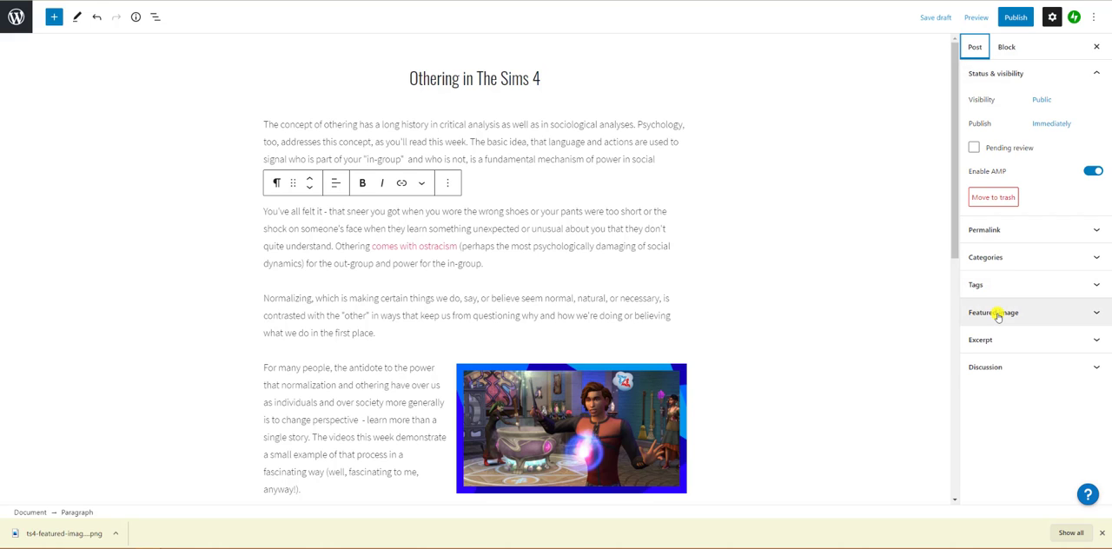
{"action": "left_click", "coordinate": [992, 313]}
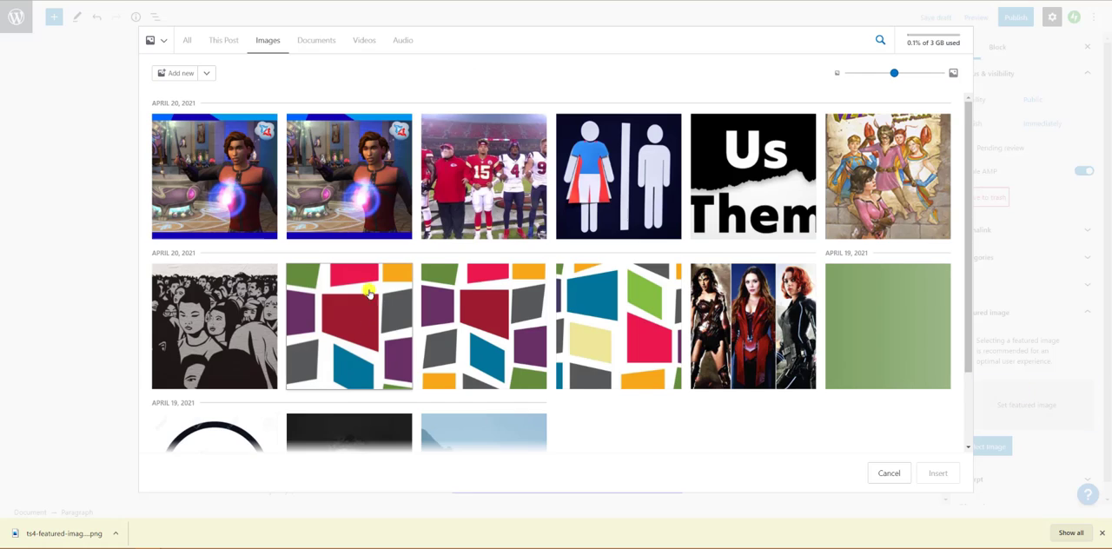
{"action": "left_click", "coordinate": [174, 73]}
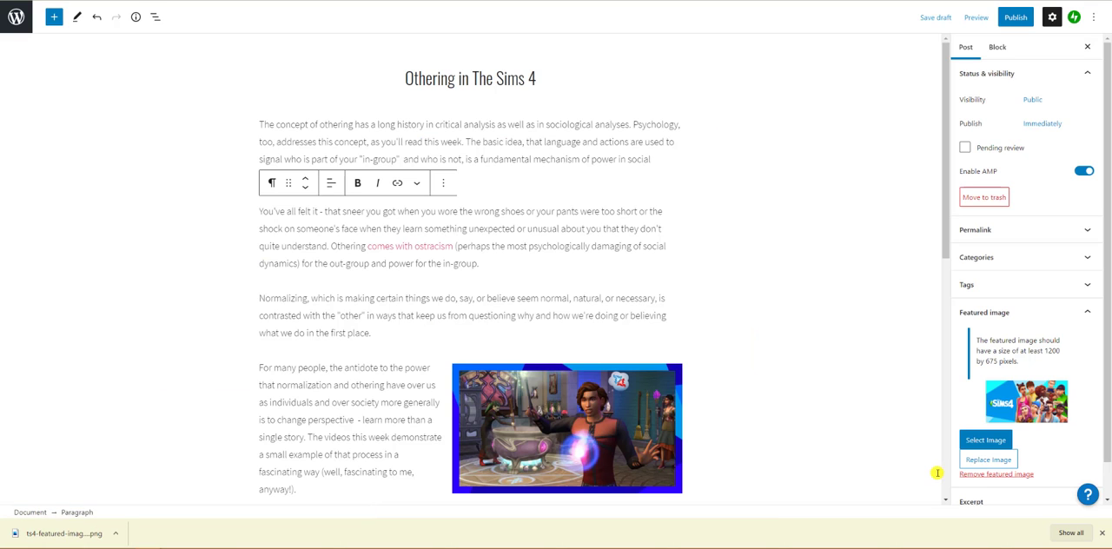
{"action": "mouse_move", "coordinate": [927, 303]}
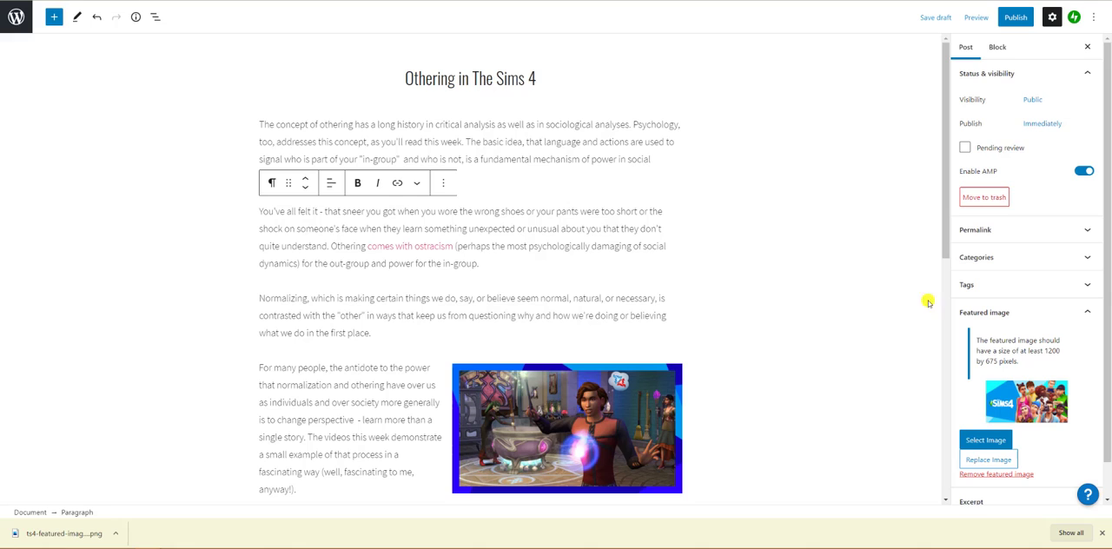
{"action": "left_click", "coordinate": [1017, 18]}
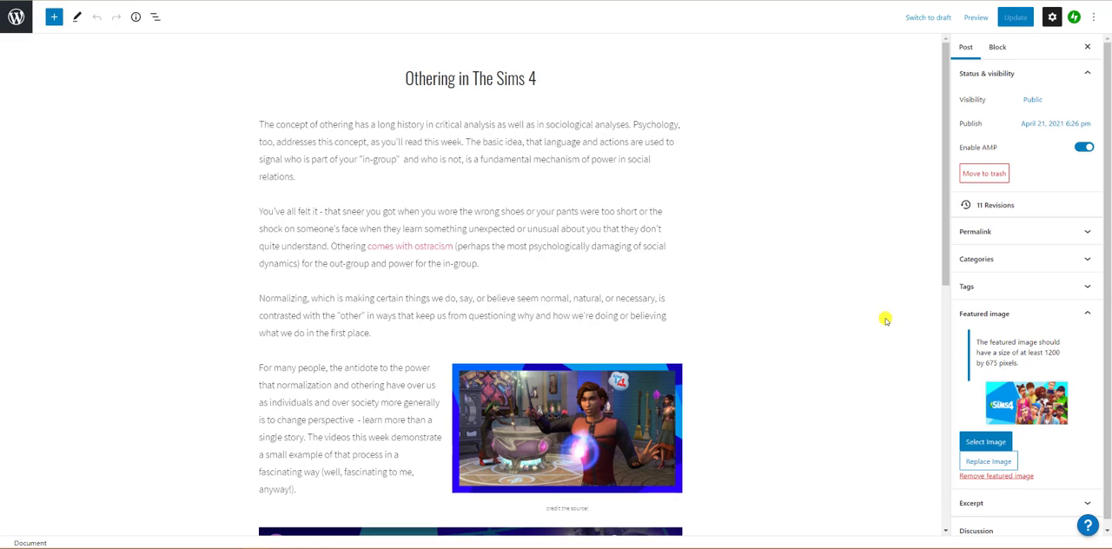
{"action": "mouse_move", "coordinate": [929, 315]}
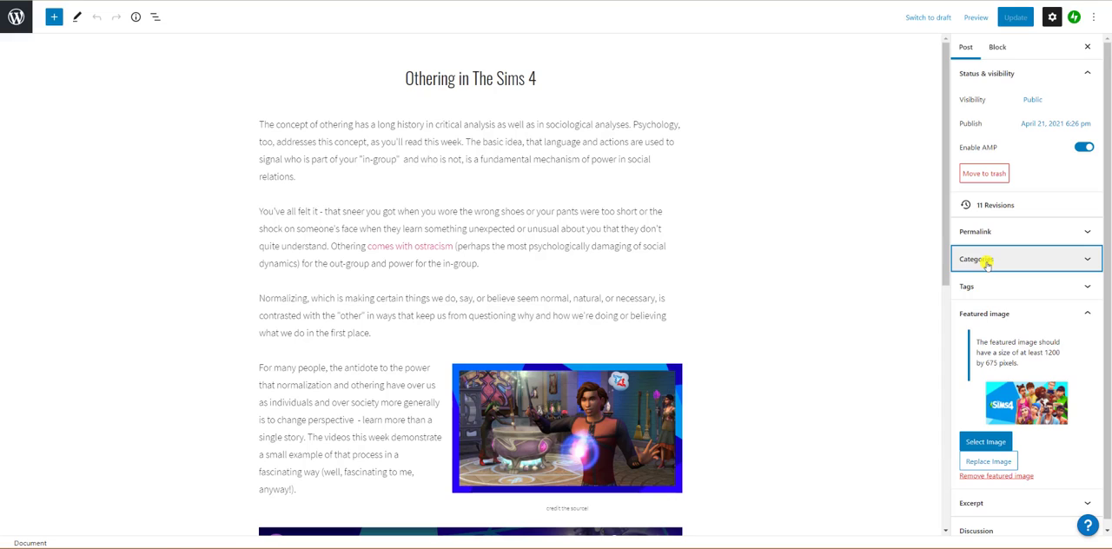
Untick Uncategorized and file the post under Othering/Normalizing
{"action": "left_click", "coordinate": [976, 259]}
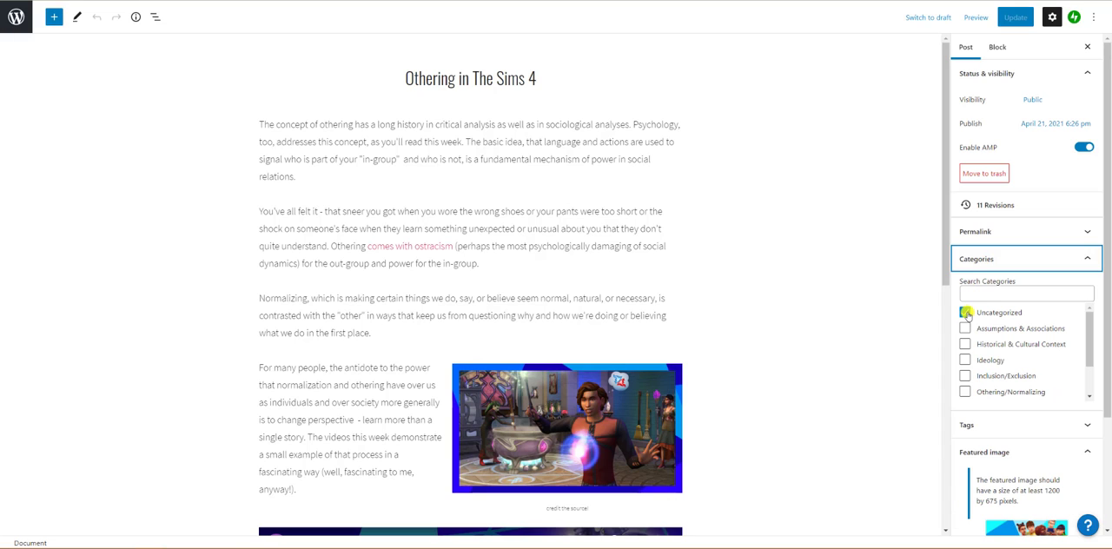
{"action": "left_click", "coordinate": [966, 392]}
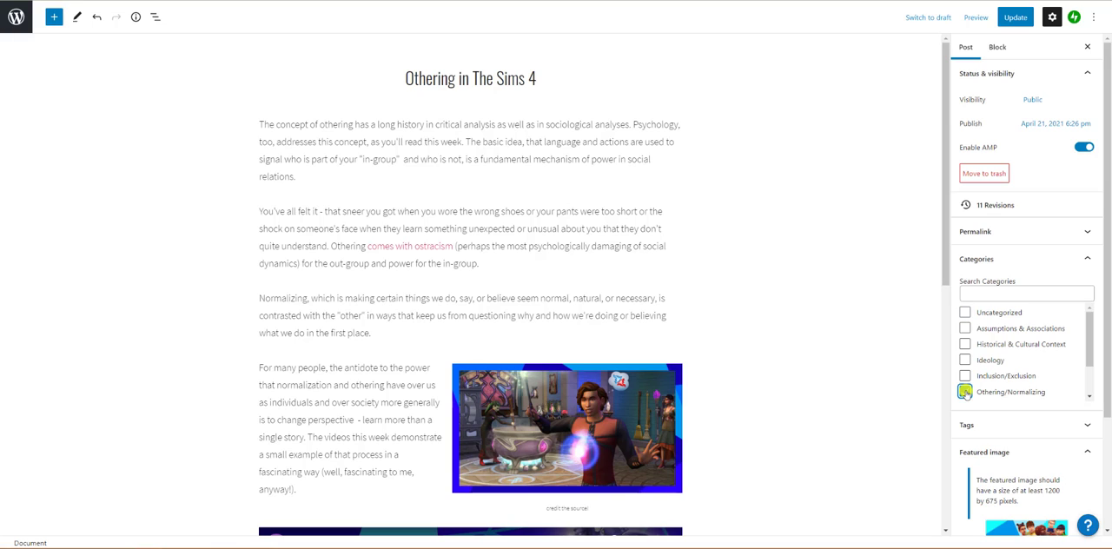
{"action": "left_click", "coordinate": [965, 392]}
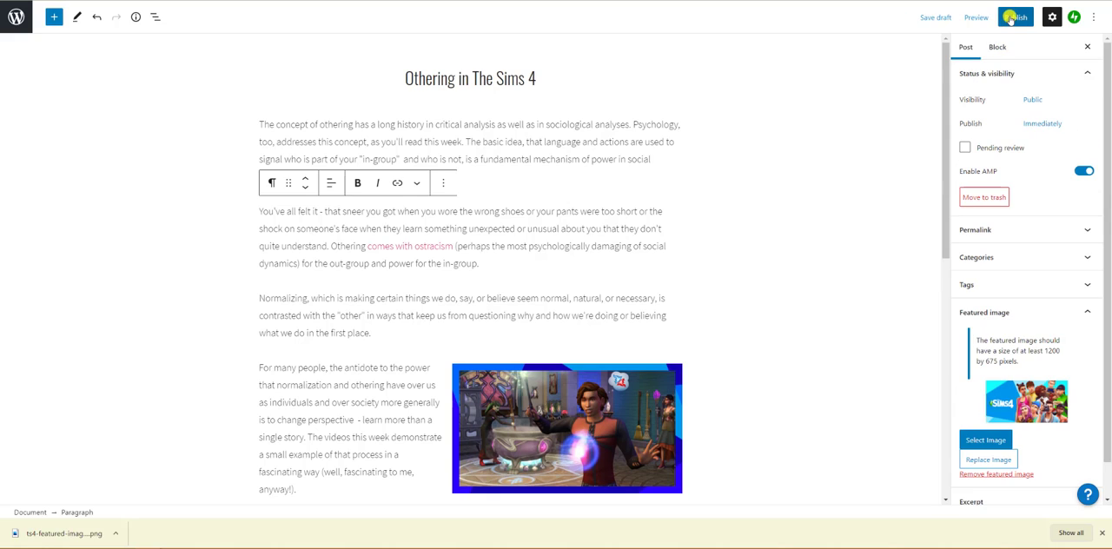
Publish the post, confirm in the pre-publish panel, and view it live
{"action": "left_click", "coordinate": [1022, 19]}
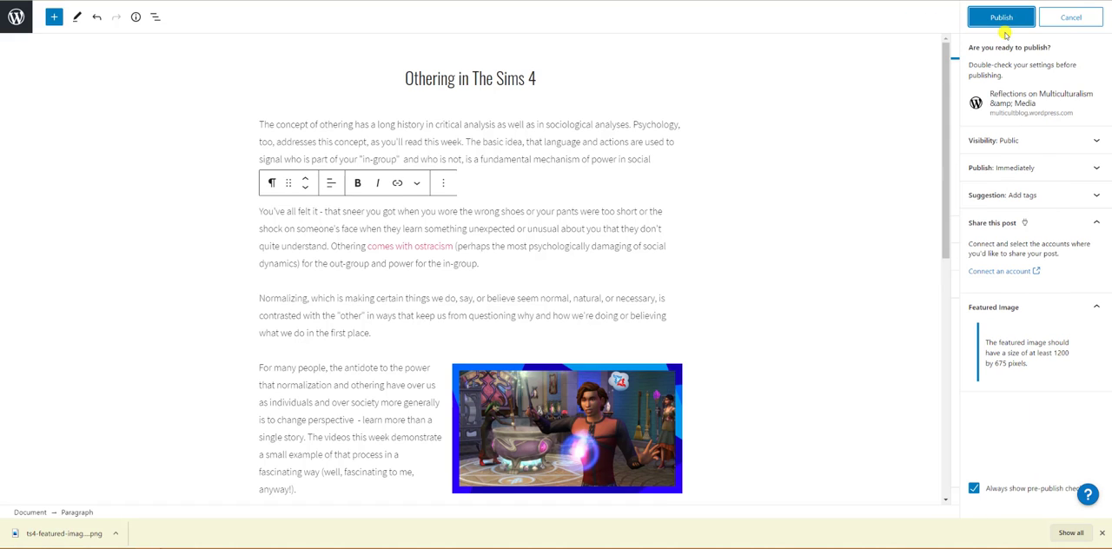
{"action": "left_click", "coordinate": [999, 18]}
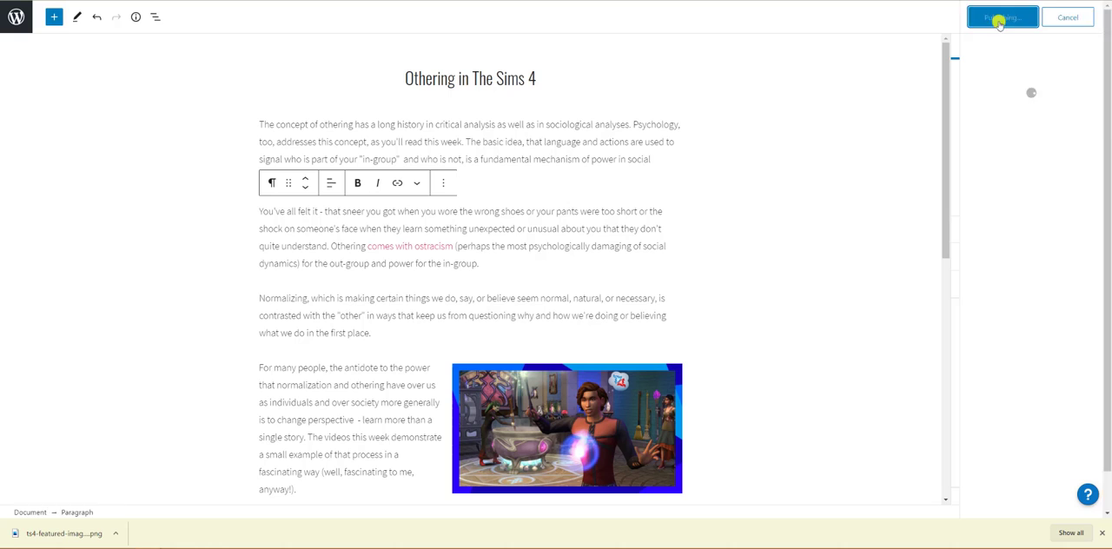
{"action": "left_click", "coordinate": [1004, 18]}
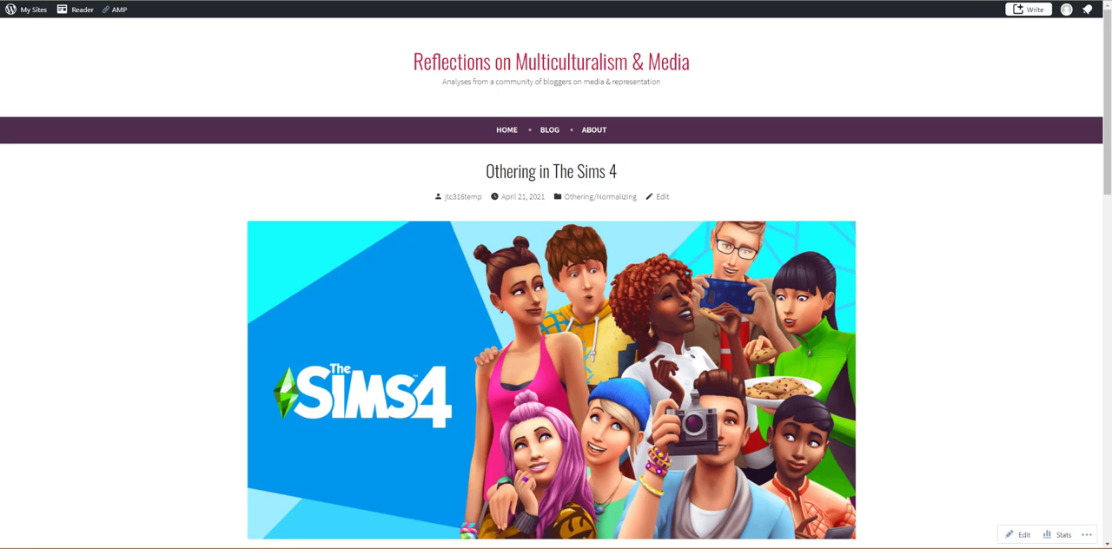
{"action": "scroll", "scroll_direction": "down", "scroll_amount": 3}
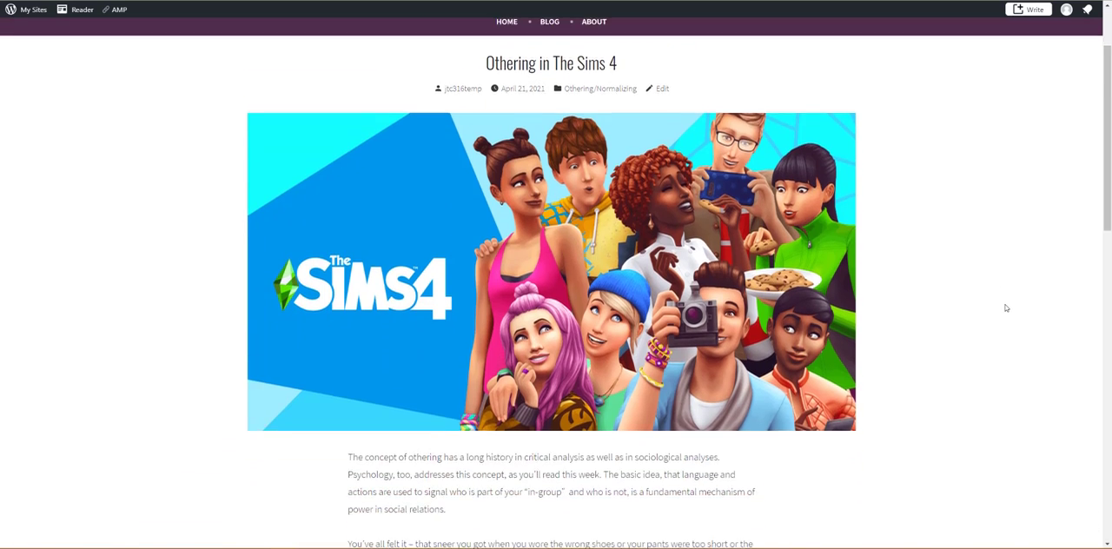
{"action": "scroll", "scroll_direction": "down", "scroll_amount": 3}
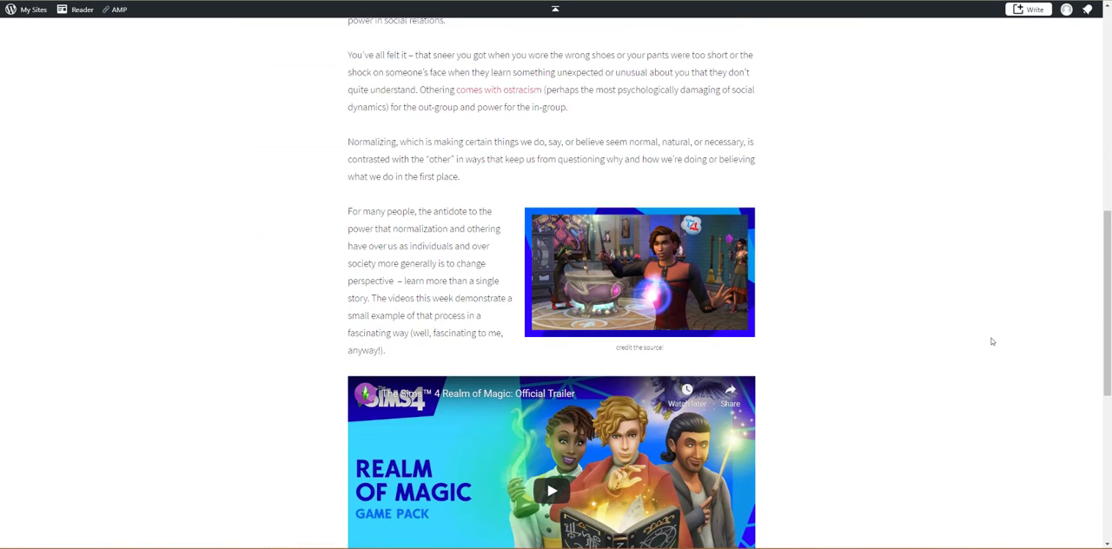
{"action": "scroll", "scroll_direction": "down", "scroll_amount": 3}
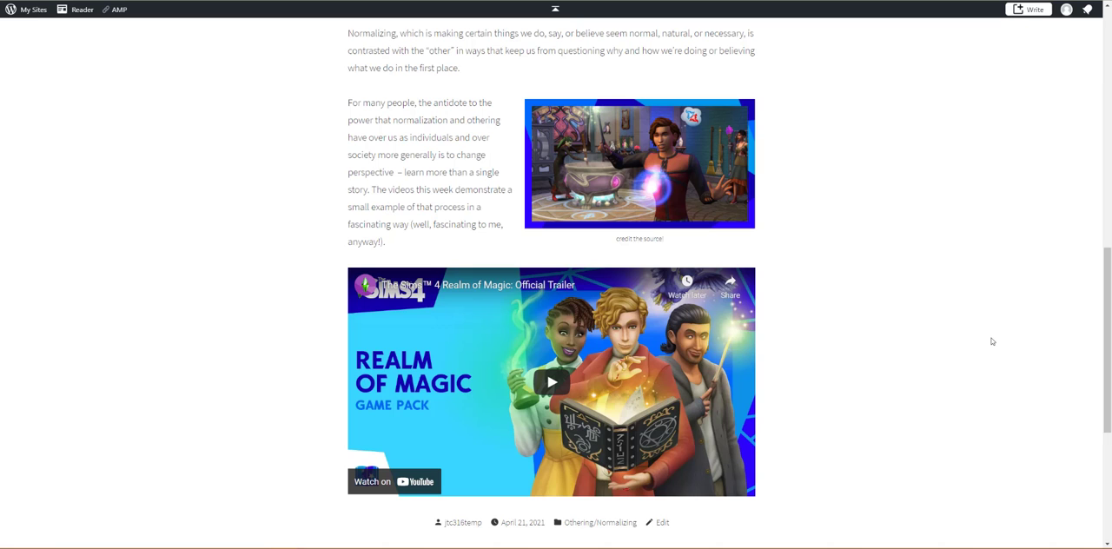